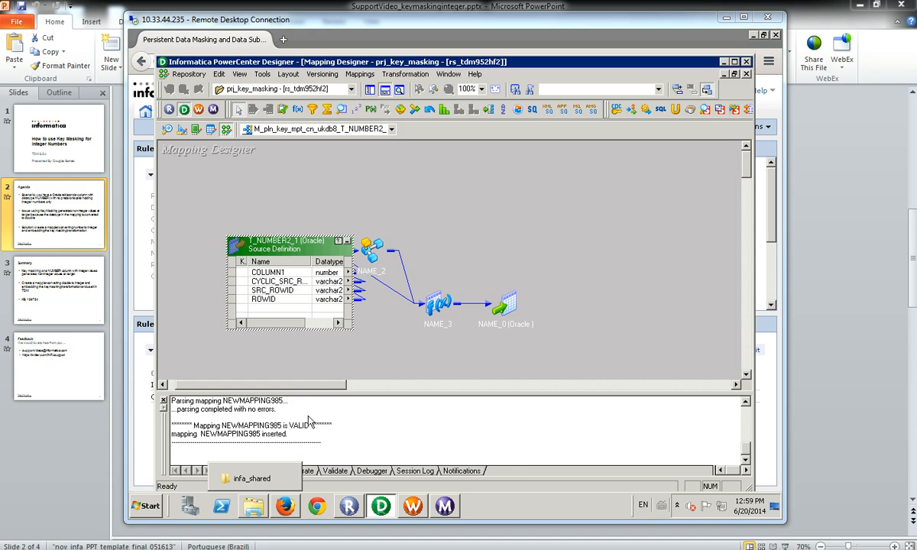
mouse_move(324, 289)
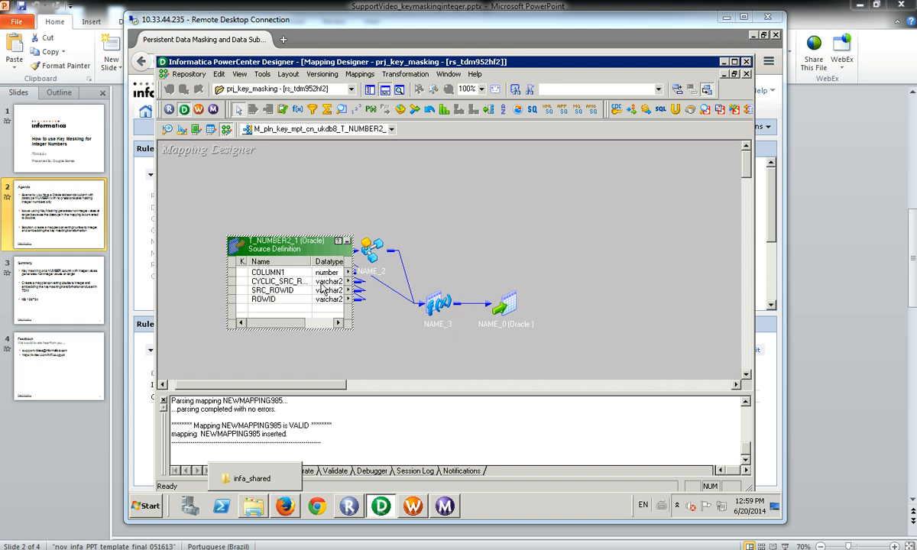
mouse_move(321, 284)
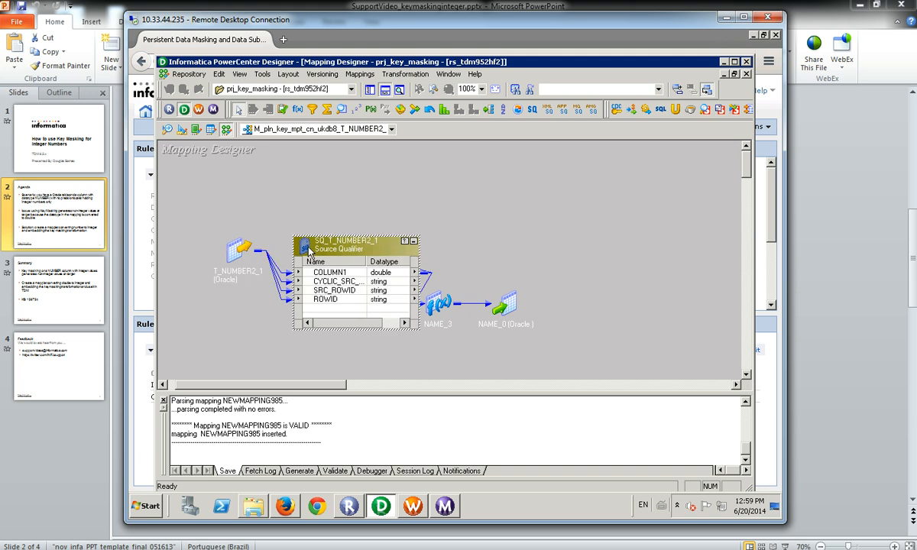
mouse_move(382, 279)
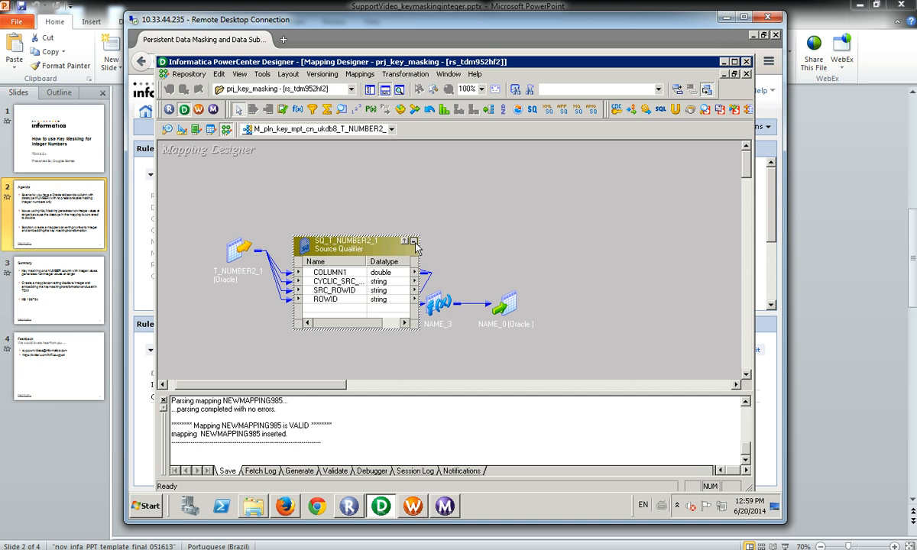
- Collapse SQ_T_NUMBER2_1 to an icon and open the key-masking mapplet
left_click(414, 240)
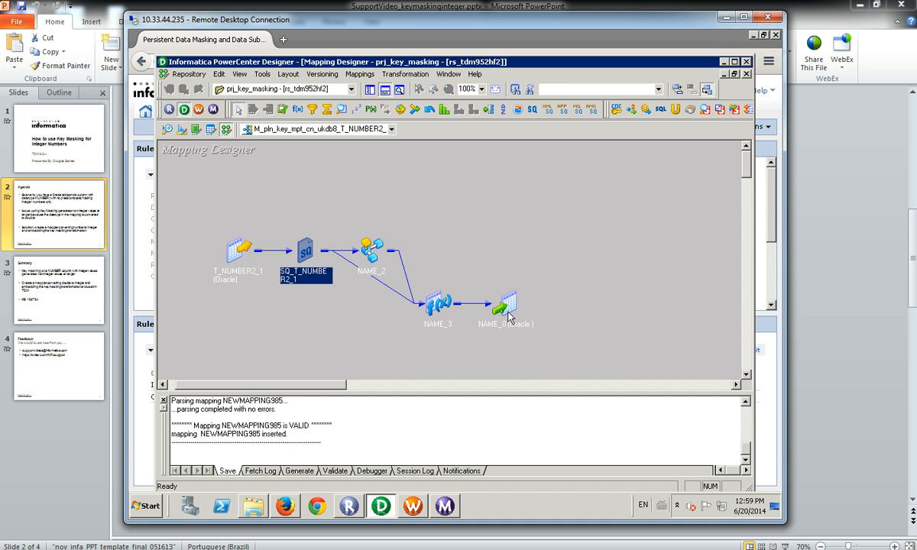
double_click(504, 306)
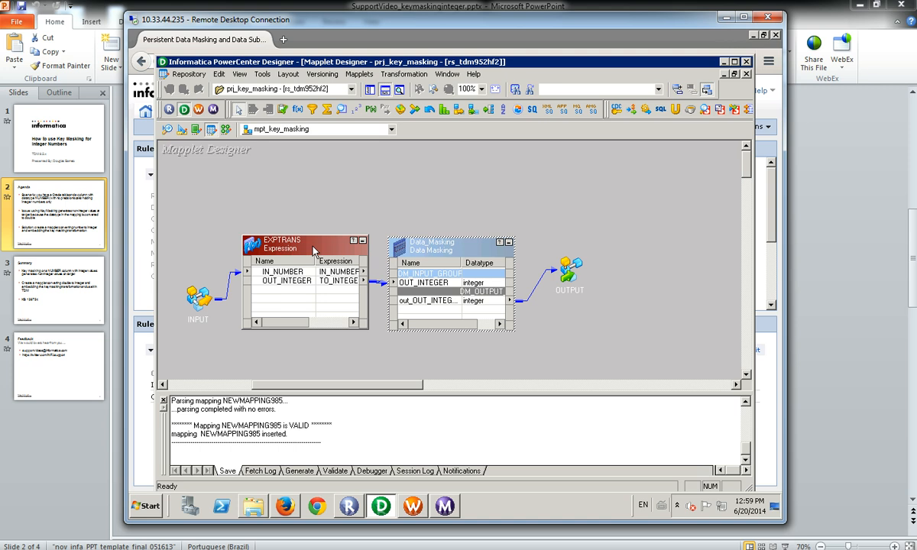
double_click(306, 245)
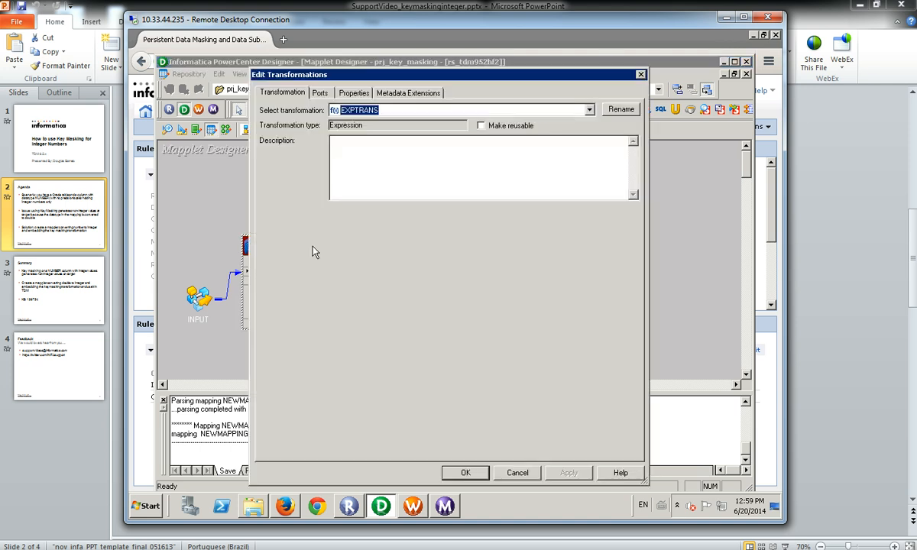
left_click(319, 92)
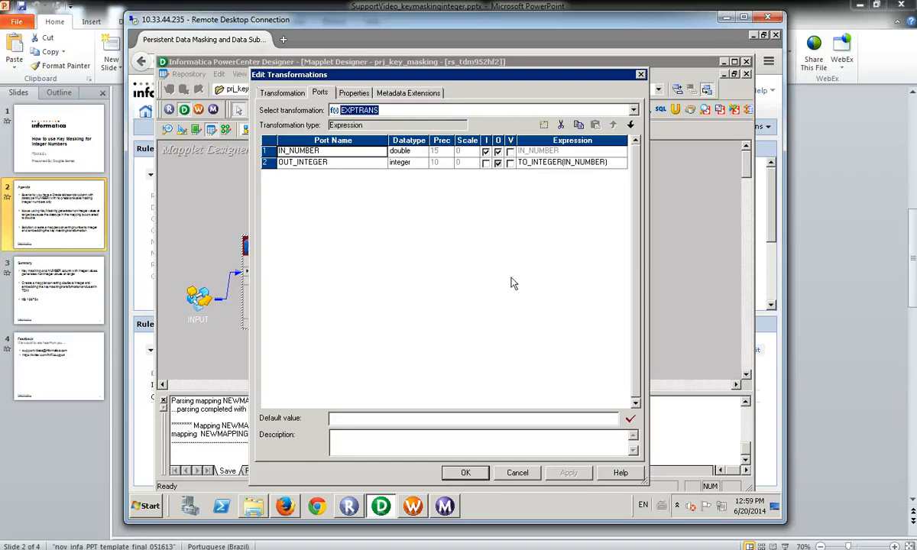
left_click(465, 472)
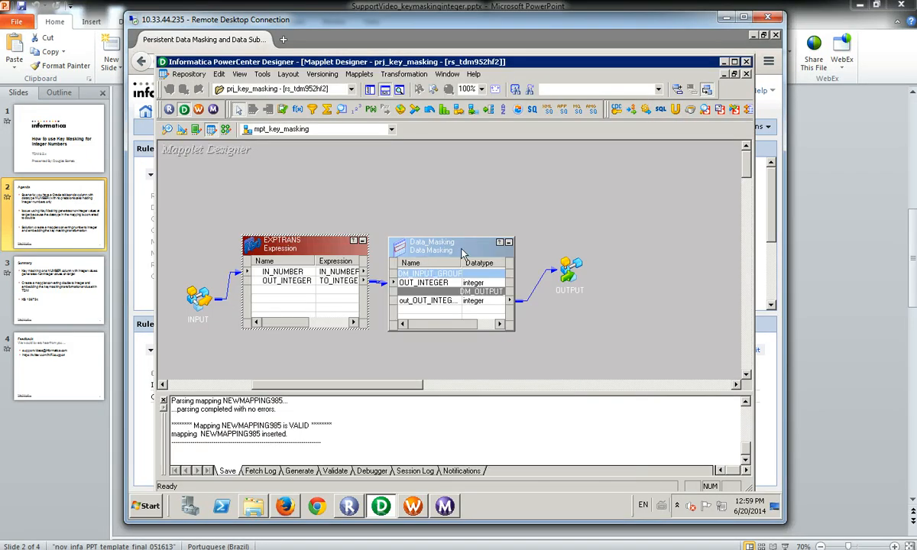
double_click(431, 246)
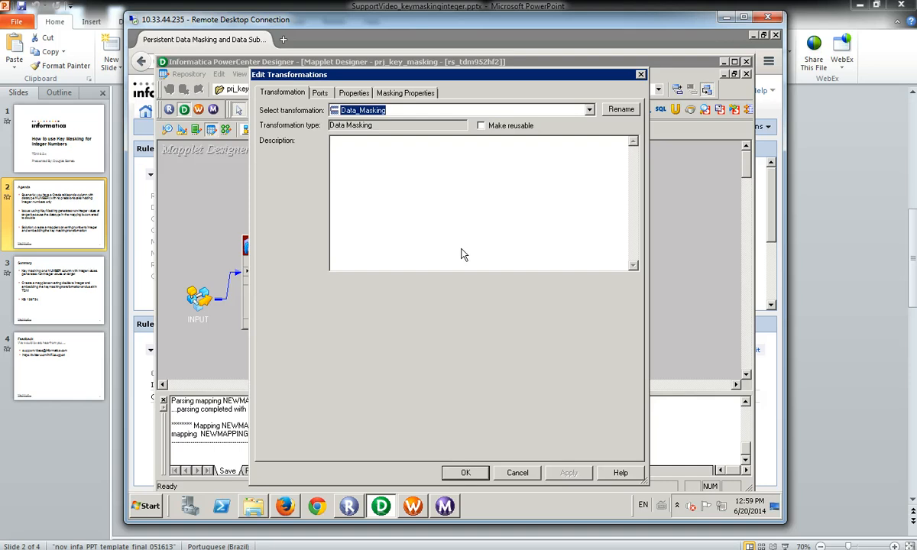
left_click(405, 93)
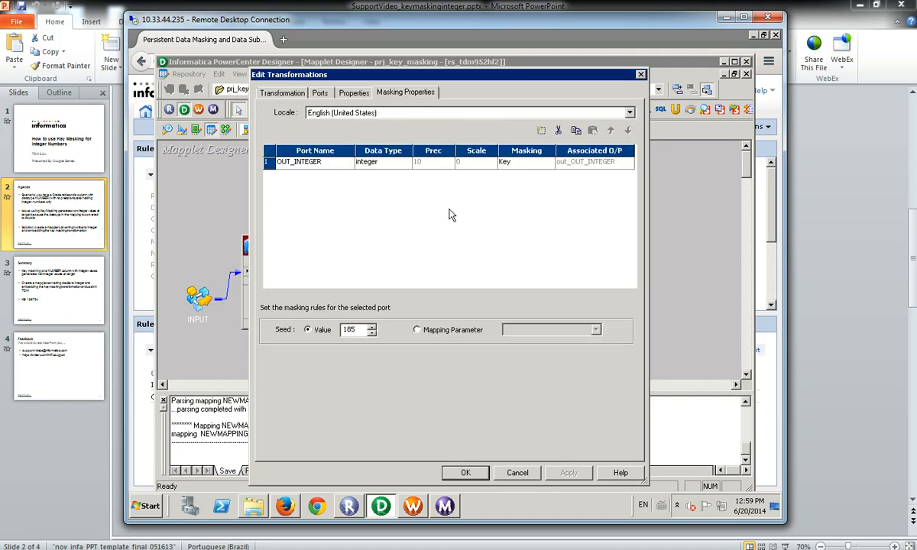
mouse_move(522, 167)
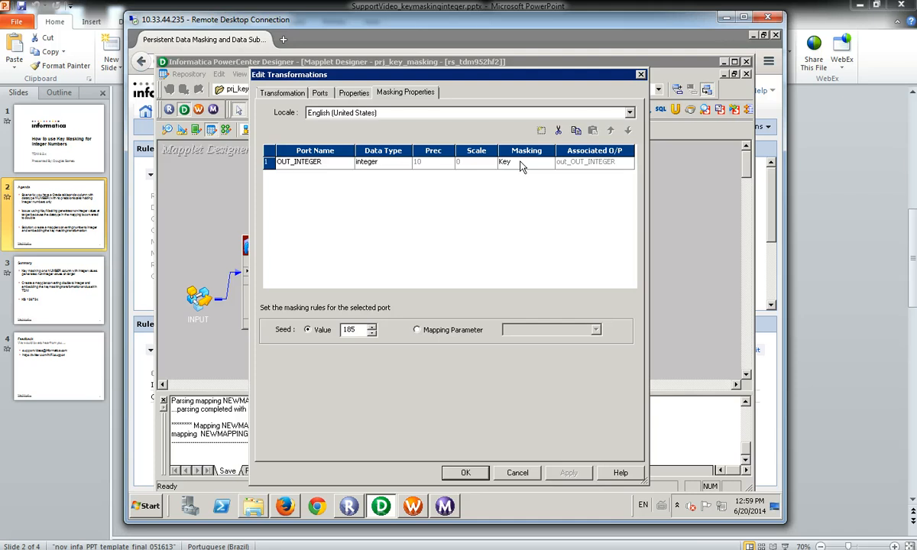
left_click(465, 472)
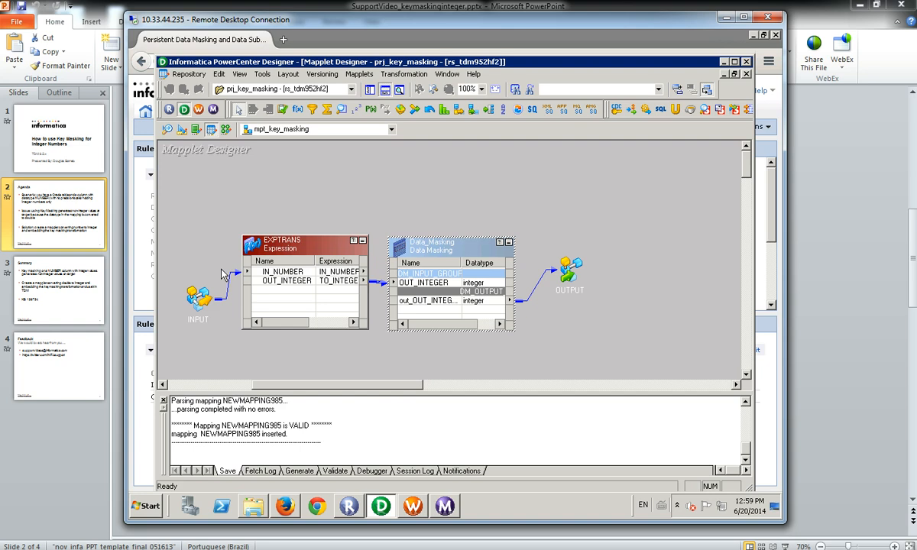
mouse_move(299, 288)
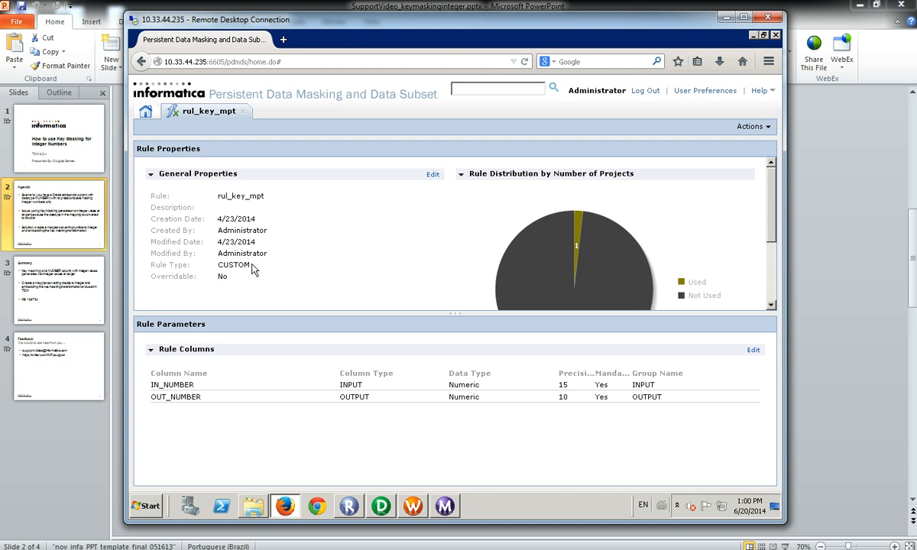
mouse_move(271, 266)
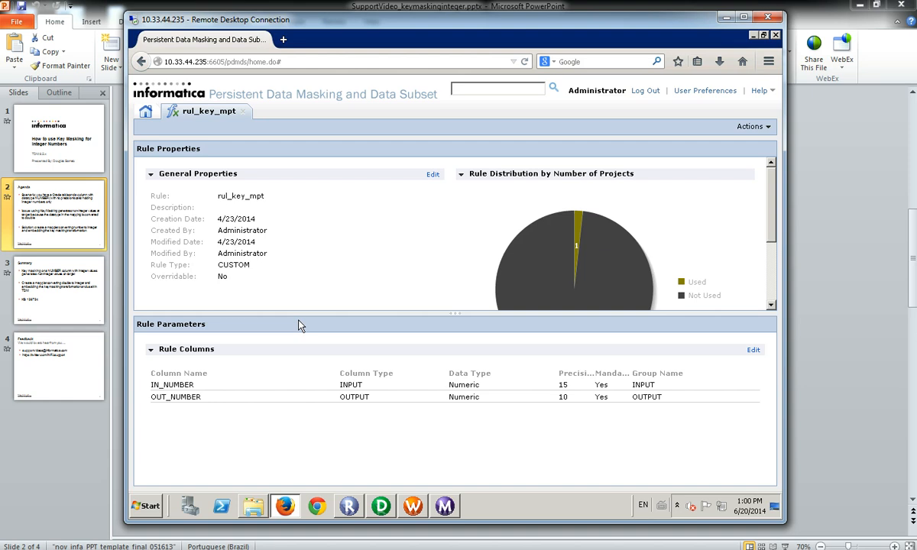
mouse_move(383, 396)
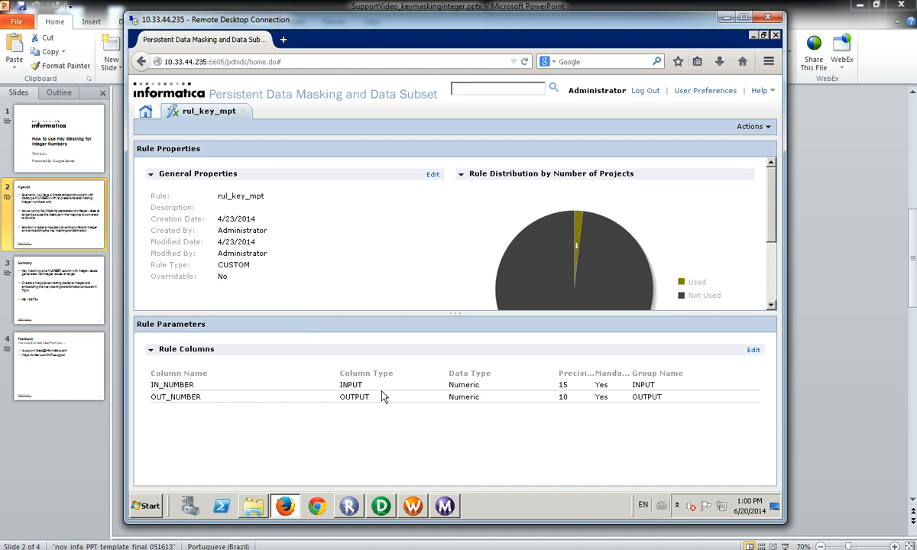
mouse_move(247, 410)
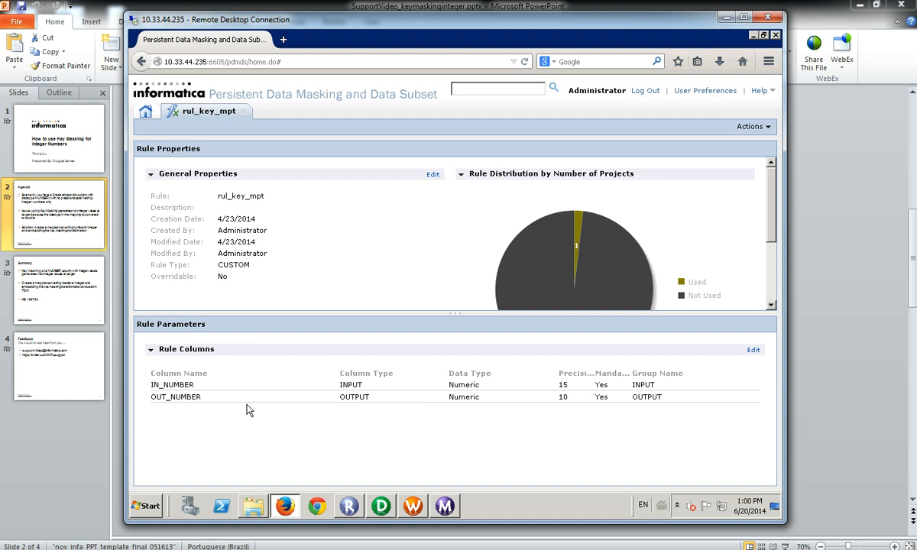
mouse_move(470, 404)
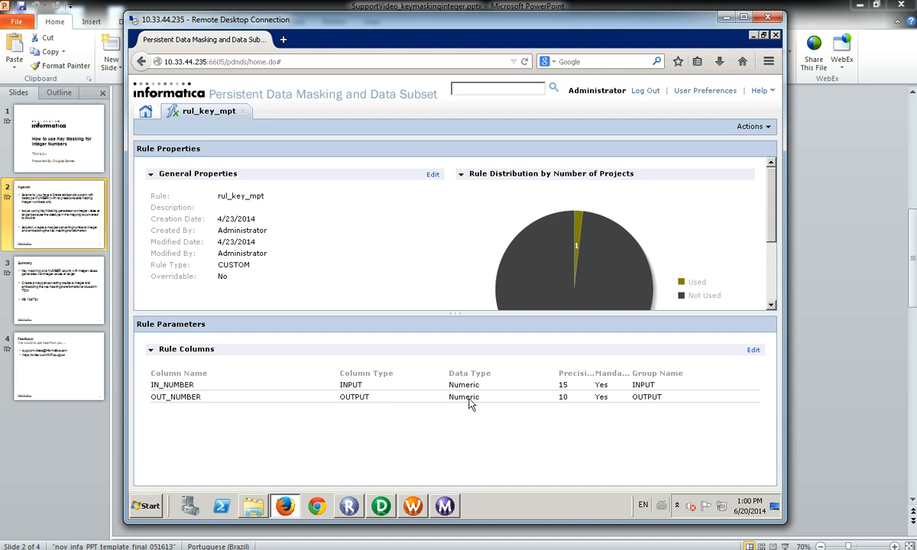
mouse_move(6, 522)
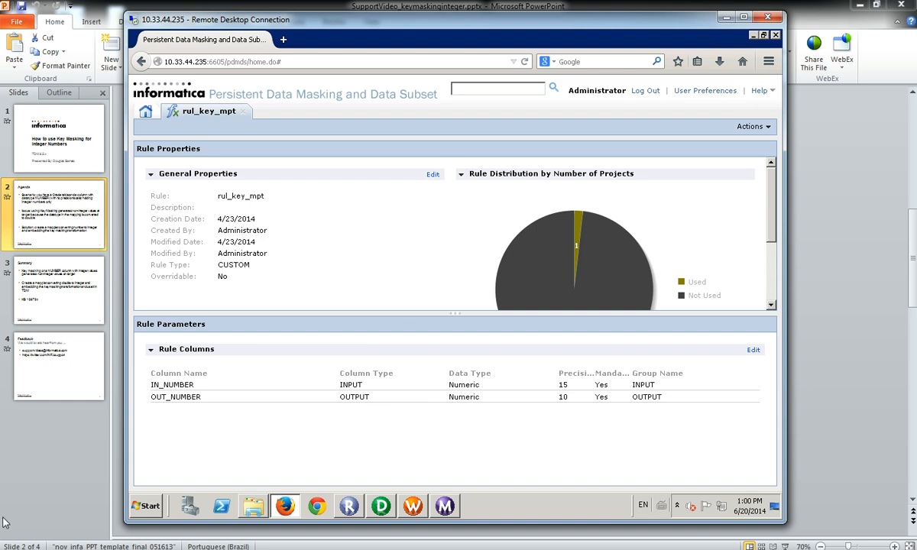
- Go back to the prj_key_masking project's data masking assignments
left_click(301, 111)
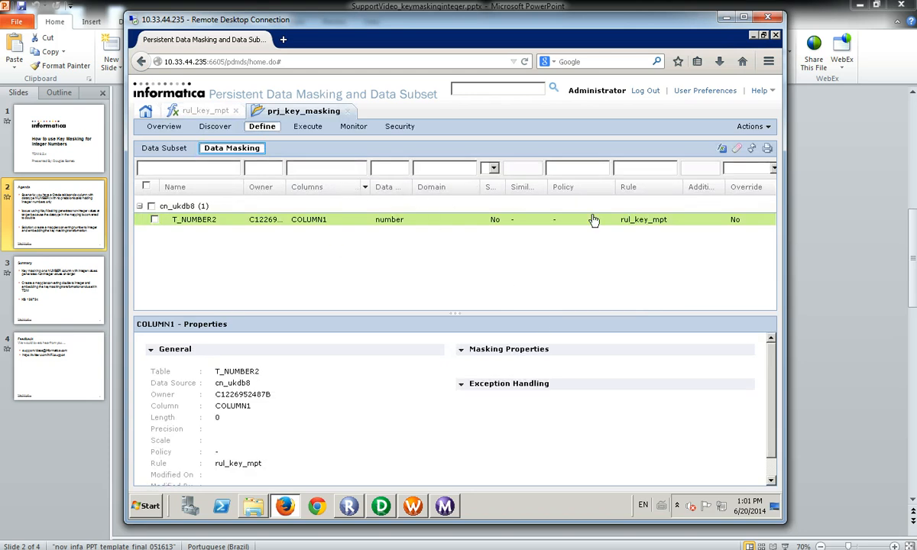
mouse_move(568, 235)
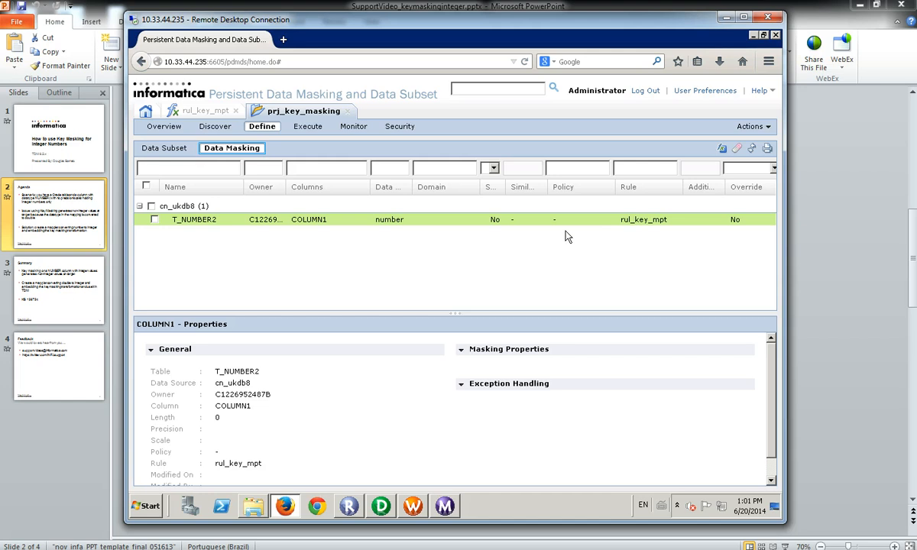
mouse_move(665, 226)
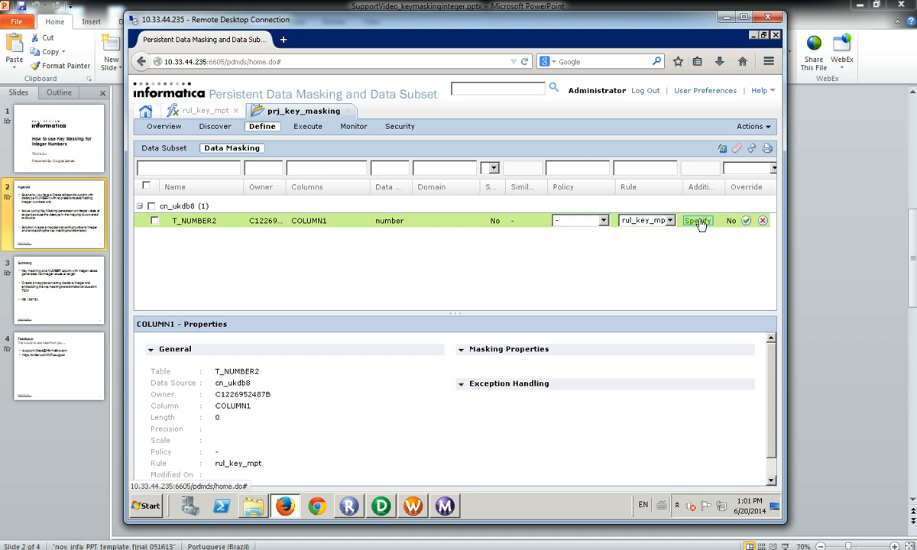
- Open COLUMN1's advanced rule assignment and view its IN_NUMBER/OUT_NUMBER port links
left_click(697, 221)
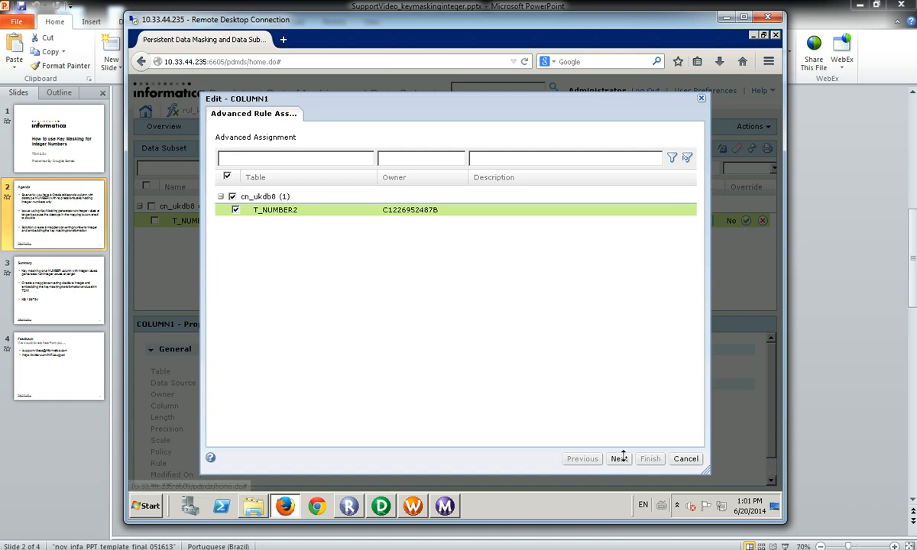
left_click(619, 458)
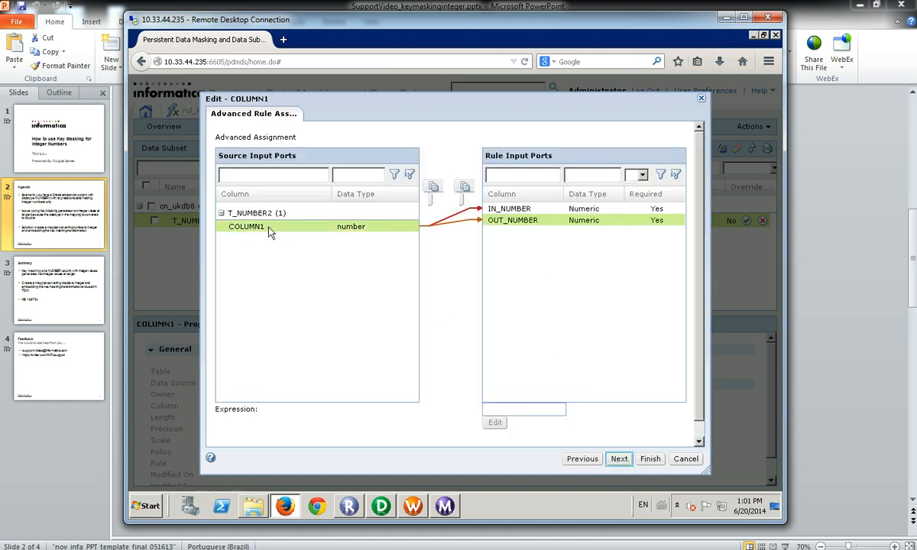
mouse_move(447, 372)
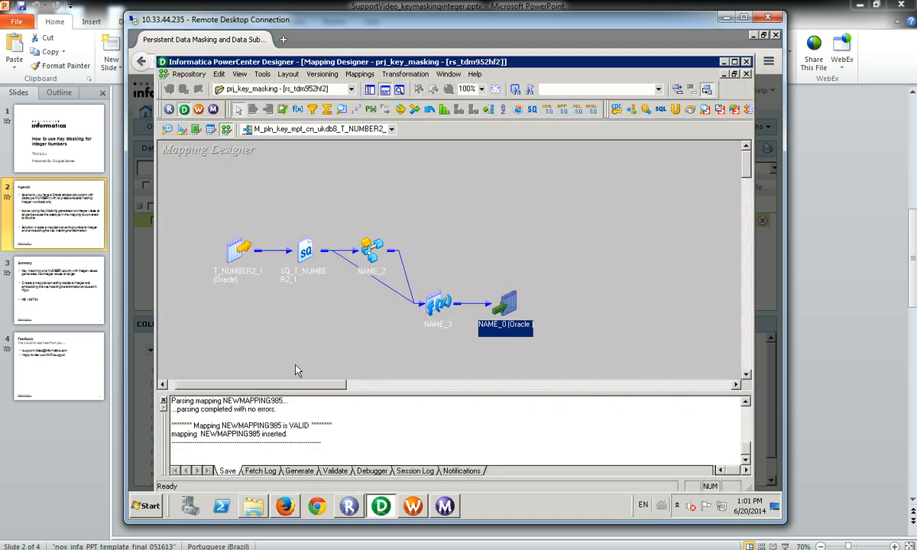
mouse_move(566, 251)
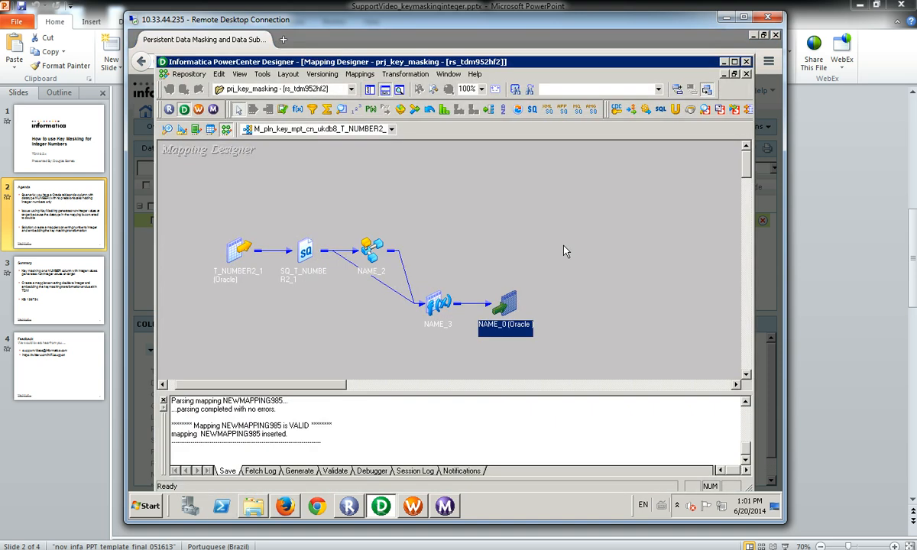
mouse_move(557, 202)
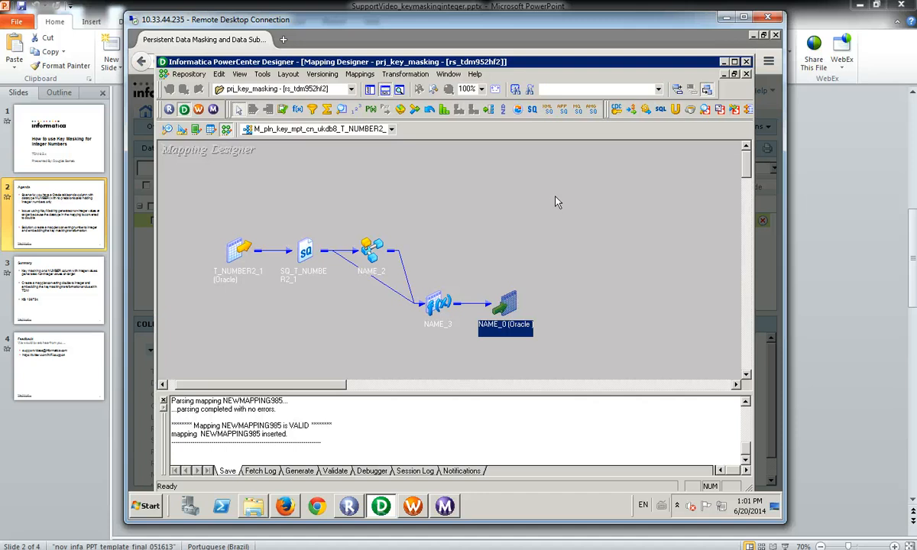
mouse_move(298, 298)
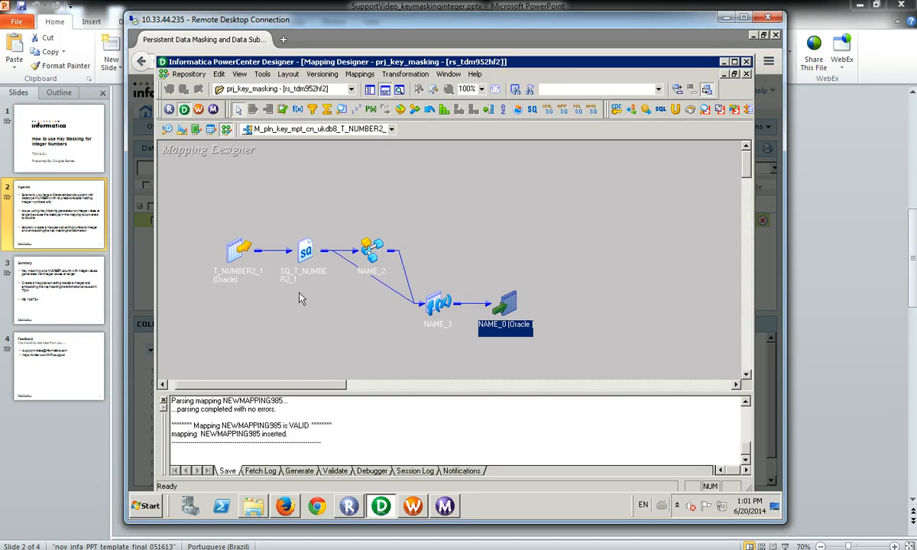
mouse_move(380, 249)
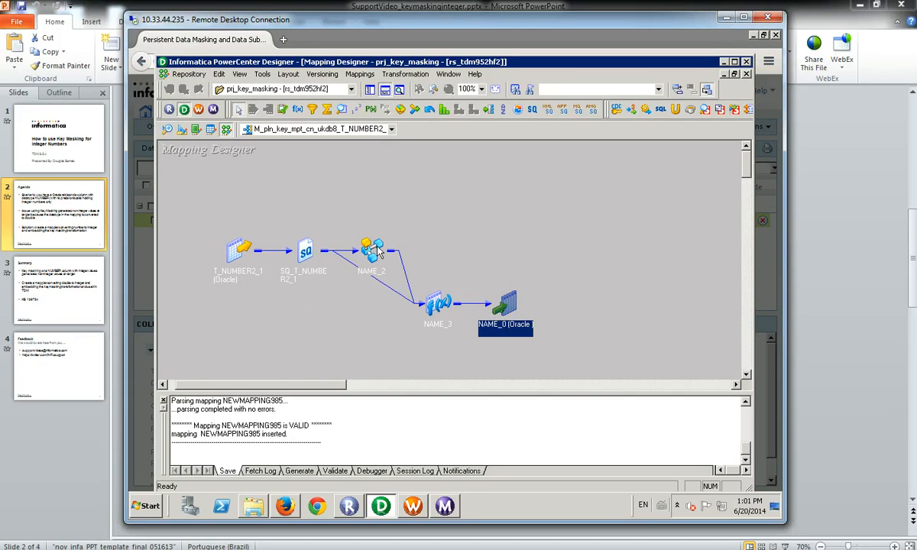
mouse_move(372, 249)
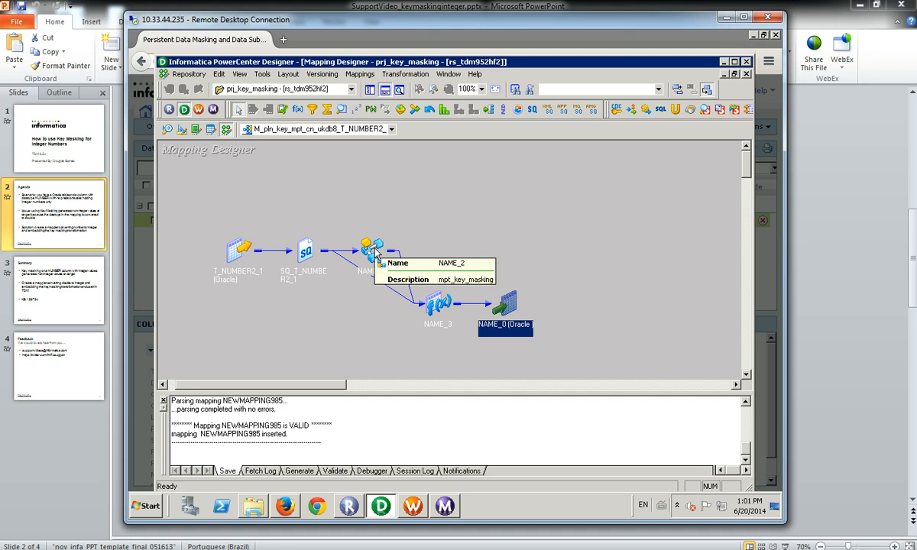
double_click(371, 246)
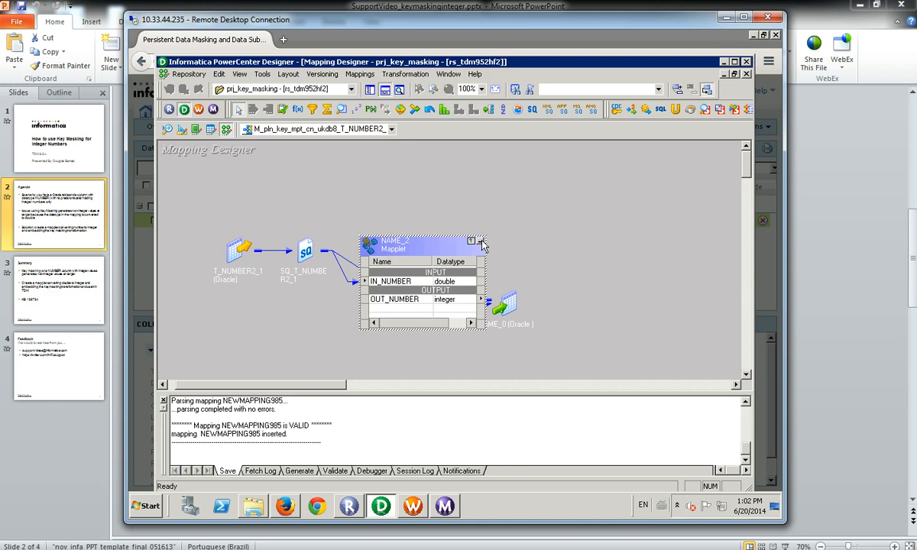
left_click(471, 240)
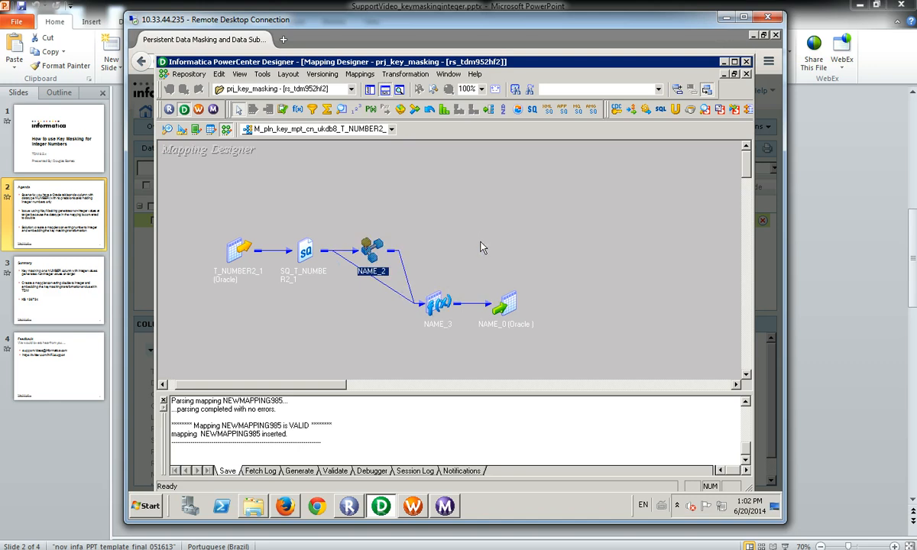
mouse_move(512, 306)
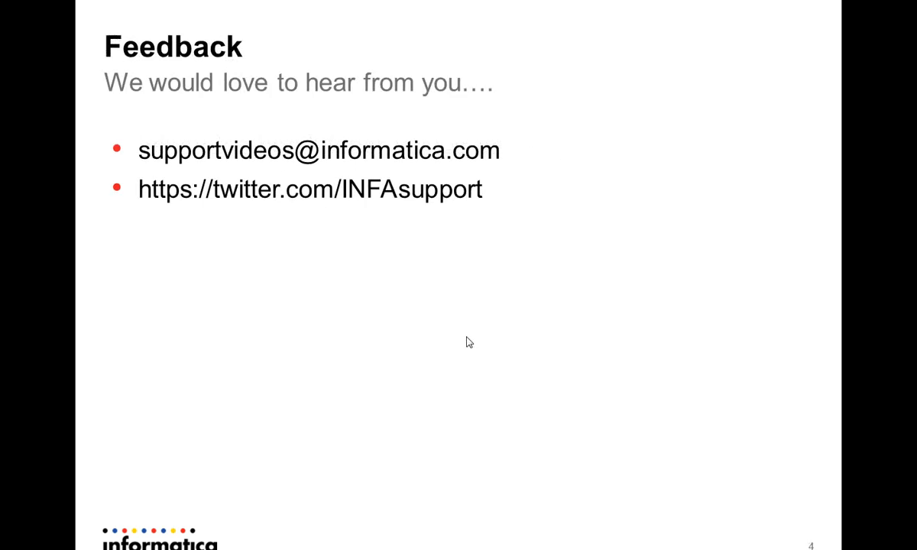
mouse_move(418, 304)
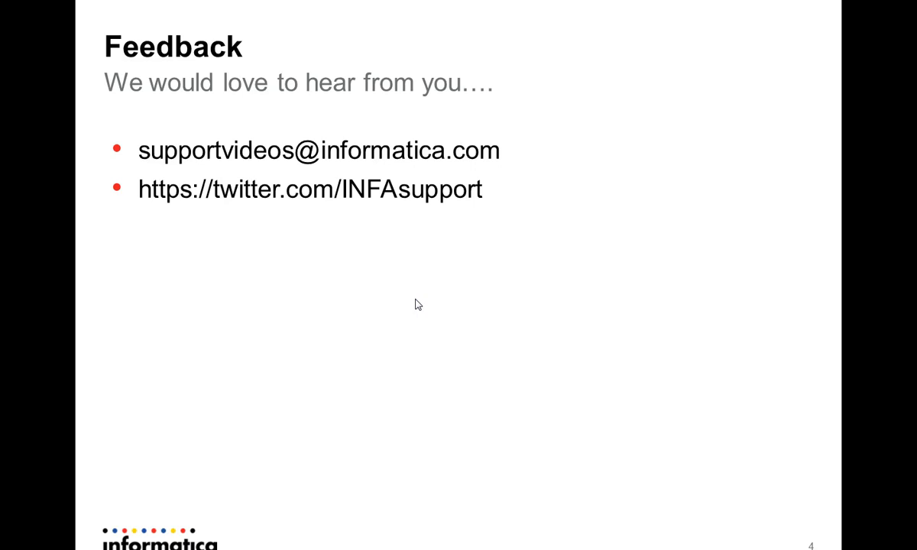